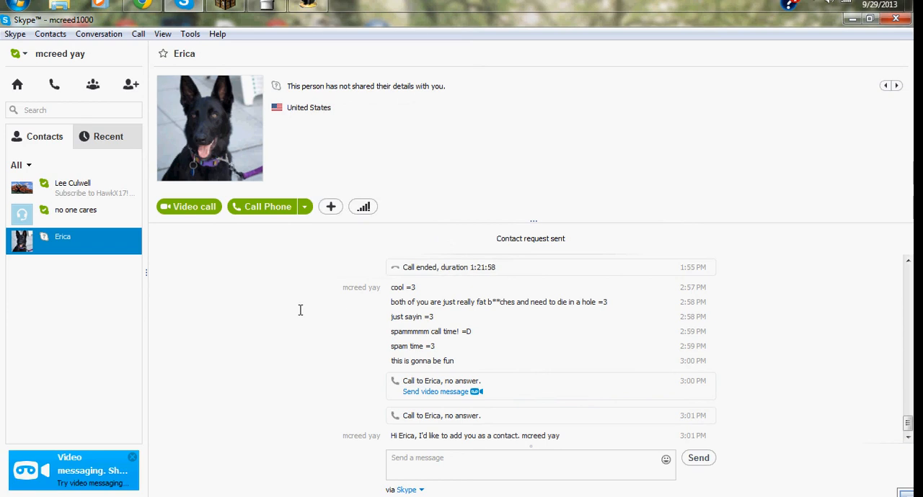
pyautogui.moveTo(428, 253)
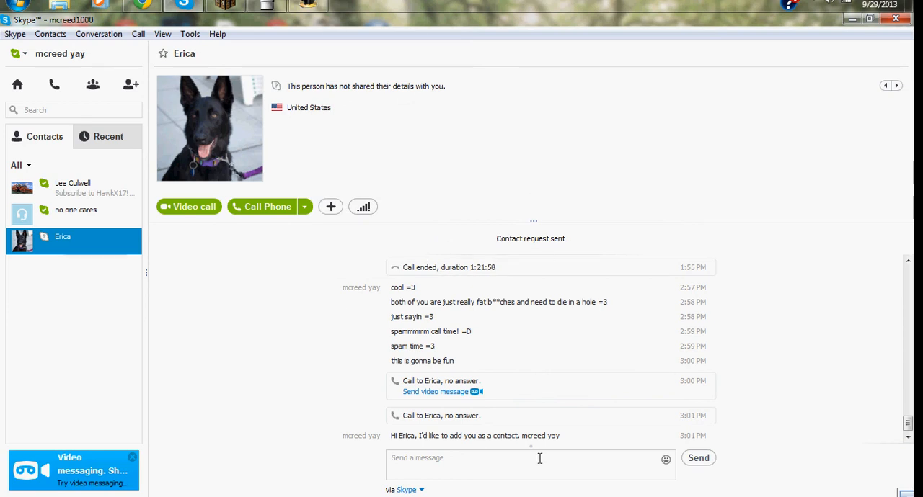
pyautogui.moveTo(52, 210)
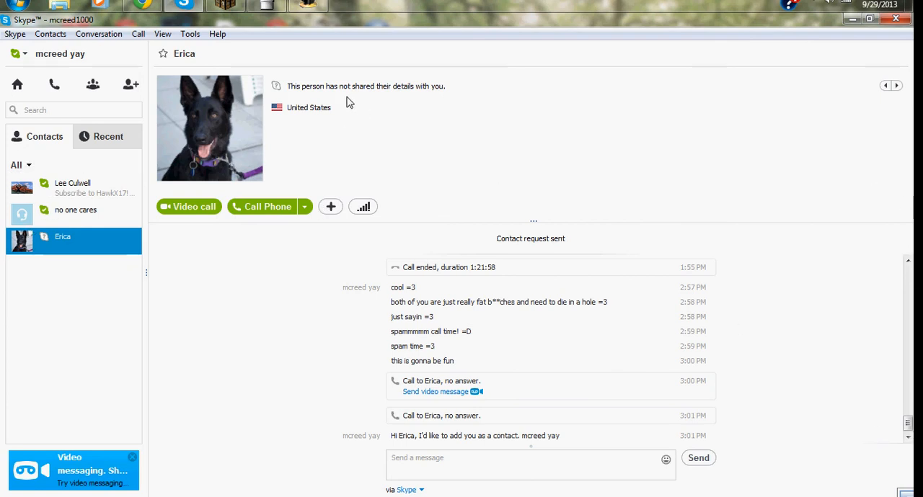
pyautogui.moveTo(467, 140)
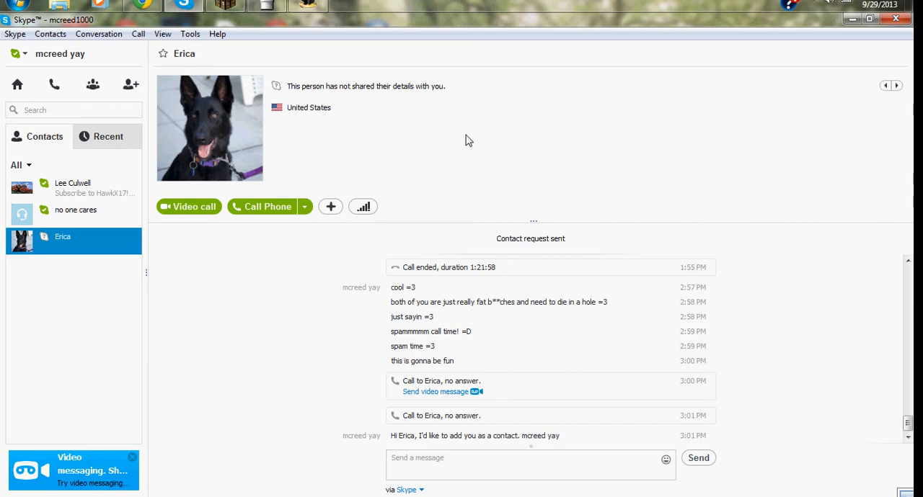
pyautogui.moveTo(467, 140)
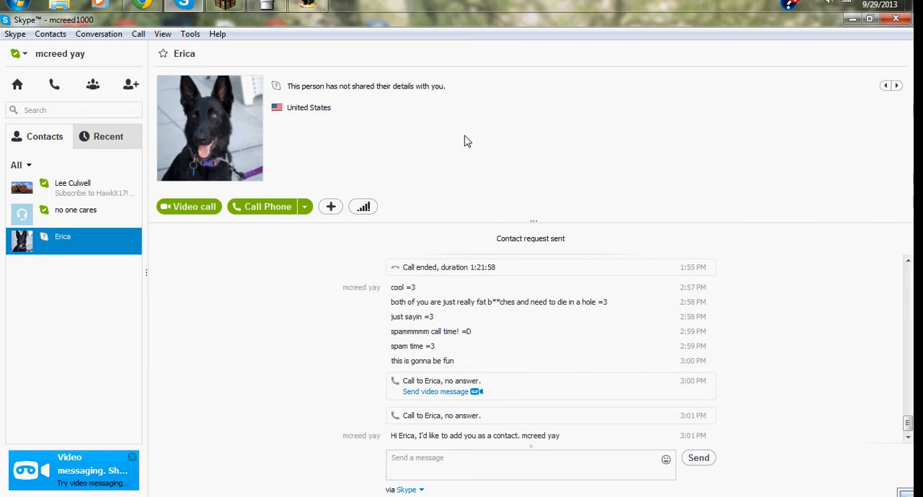
pyautogui.moveTo(677, 130)
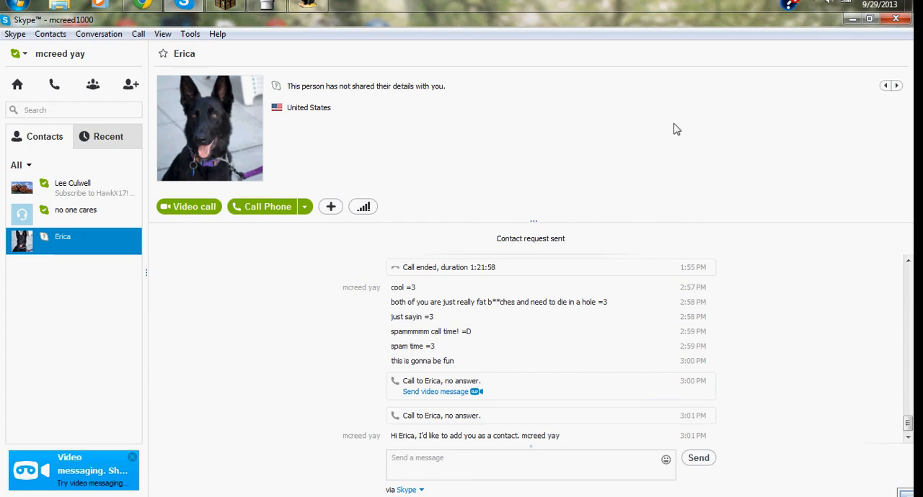
pyautogui.moveTo(677, 121)
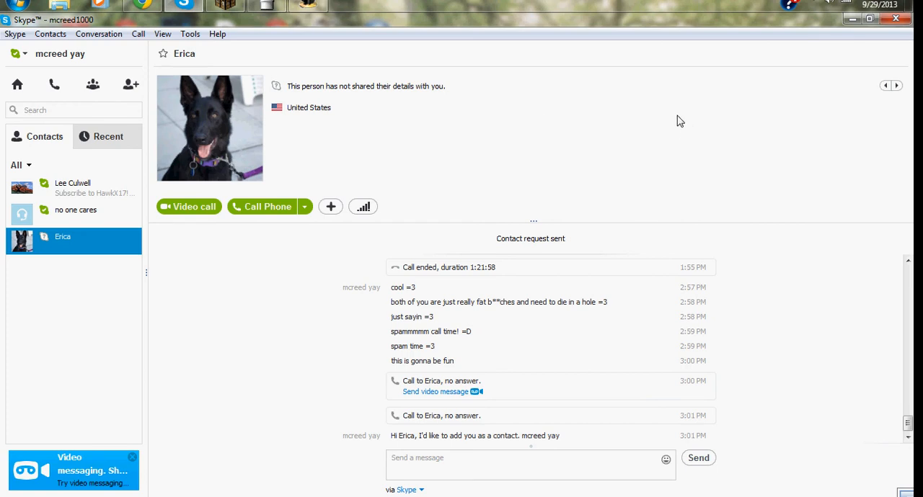
pyautogui.click(73, 187)
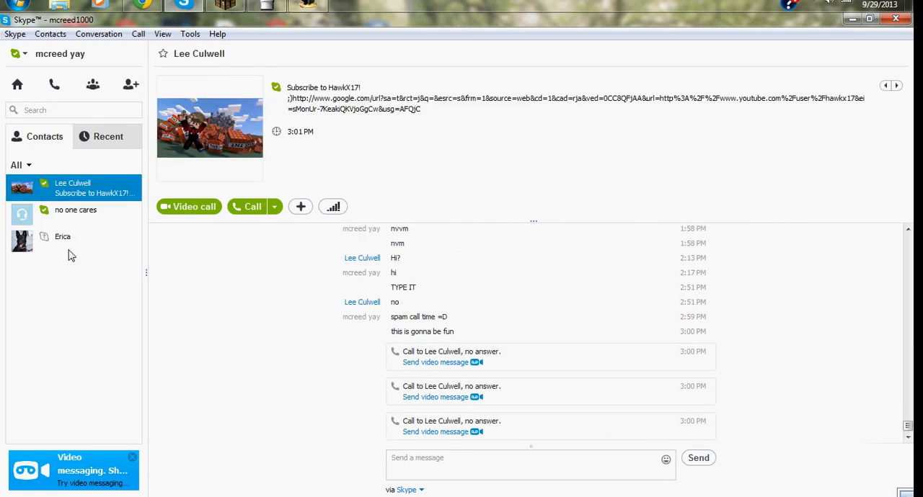
pyautogui.click(64, 237)
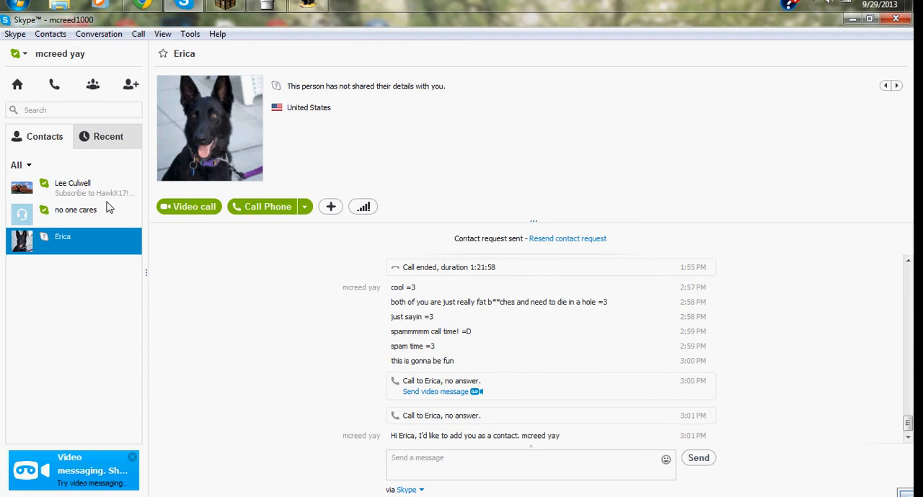
pyautogui.moveTo(302, 257)
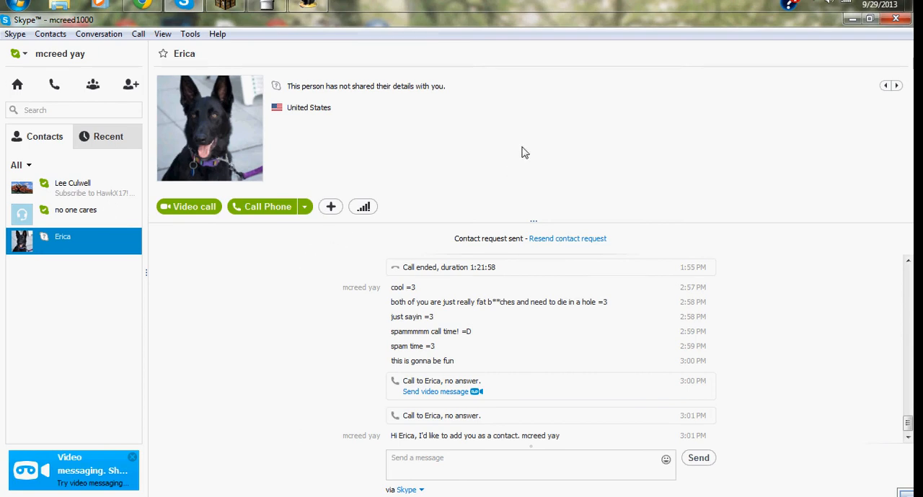
pyautogui.moveTo(484, 179)
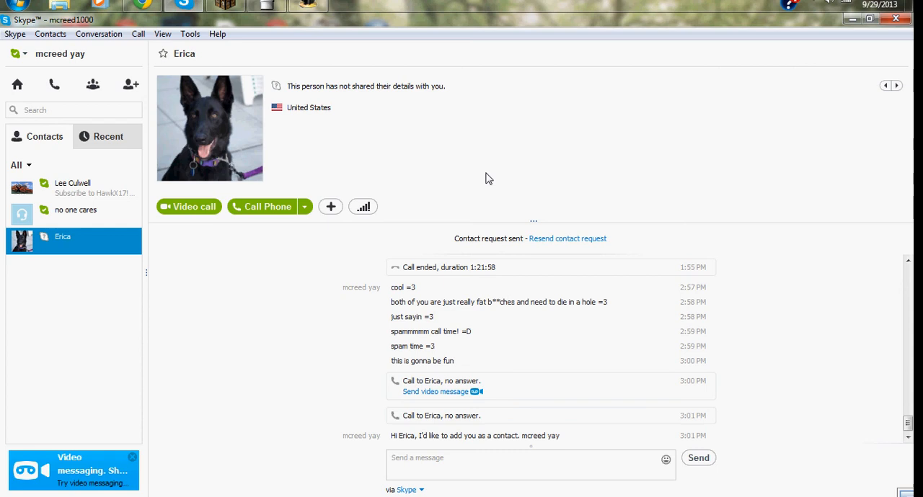
pyautogui.moveTo(229, 130)
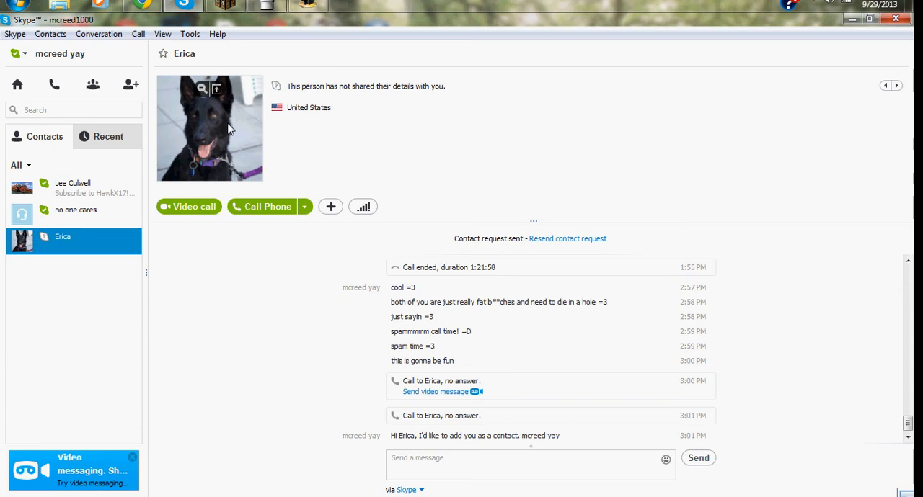
pyautogui.moveTo(286, 92)
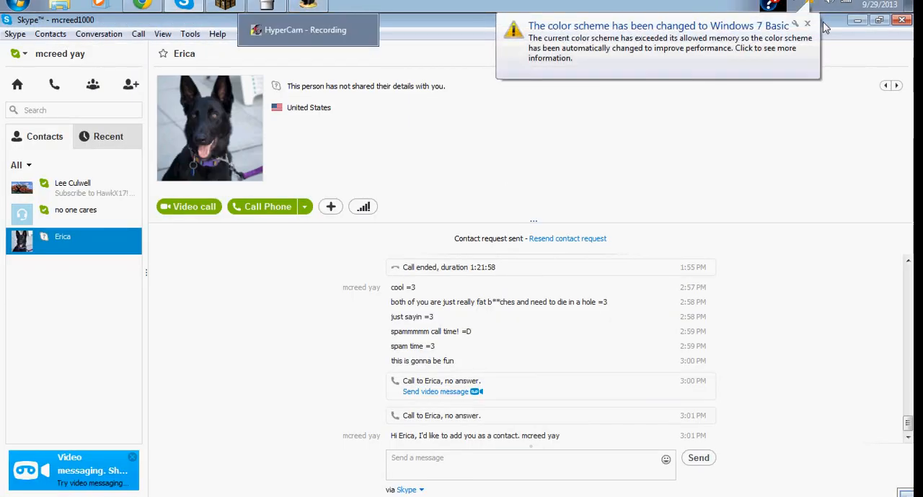
pyautogui.click(807, 23)
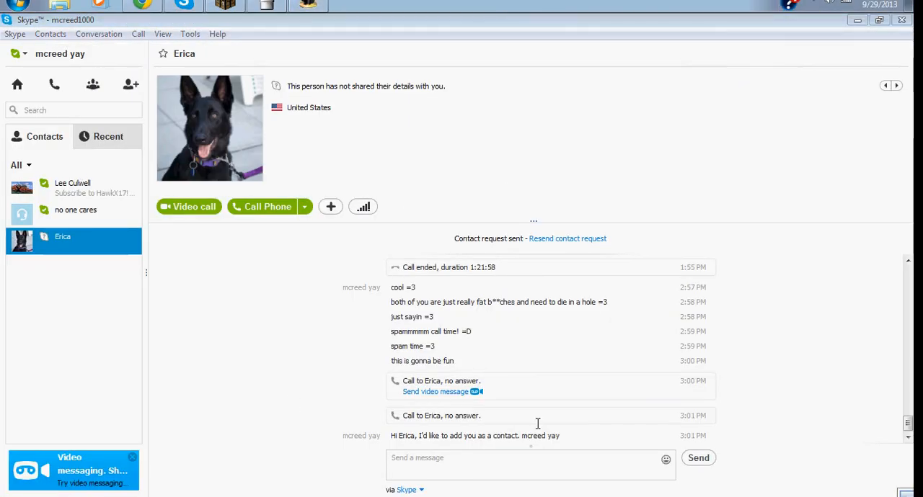
pyautogui.moveTo(122, 156)
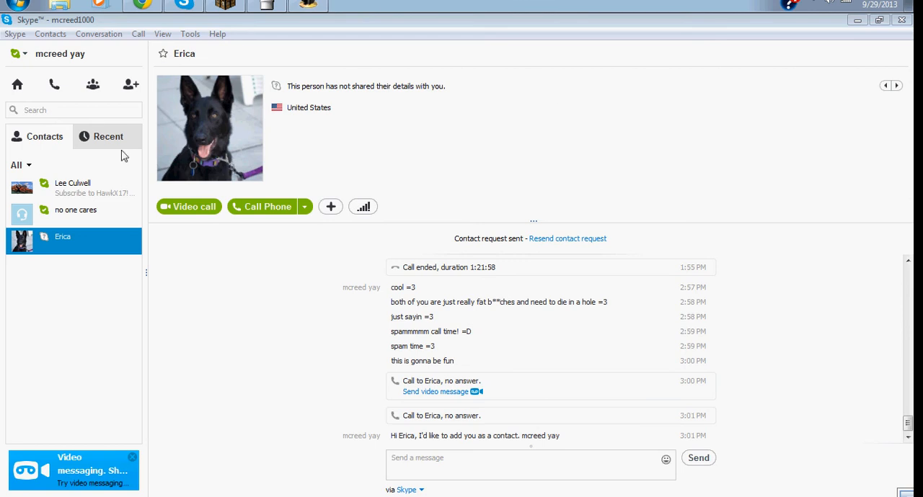
pyautogui.moveTo(773, 184)
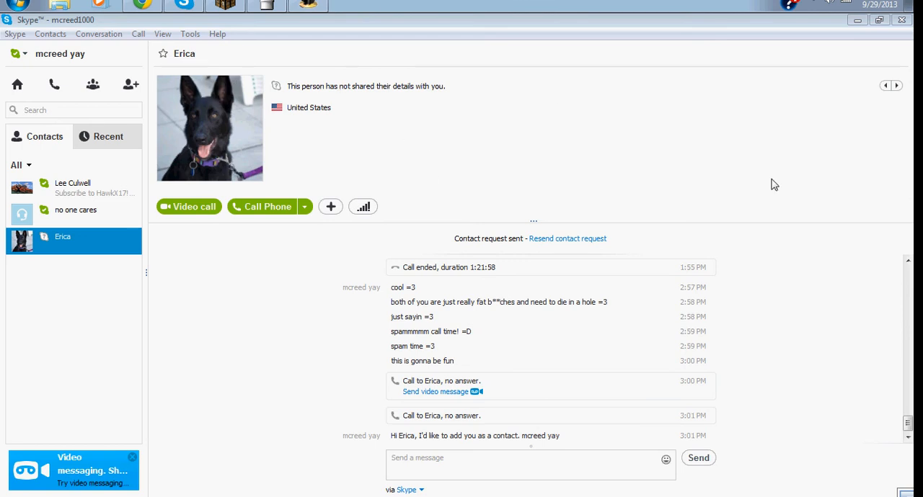
pyautogui.moveTo(611, 210)
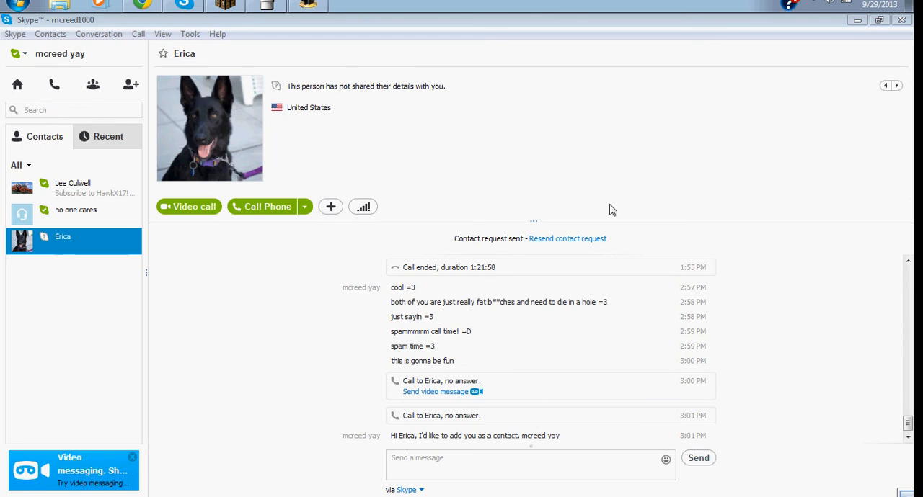
pyautogui.moveTo(382, 182)
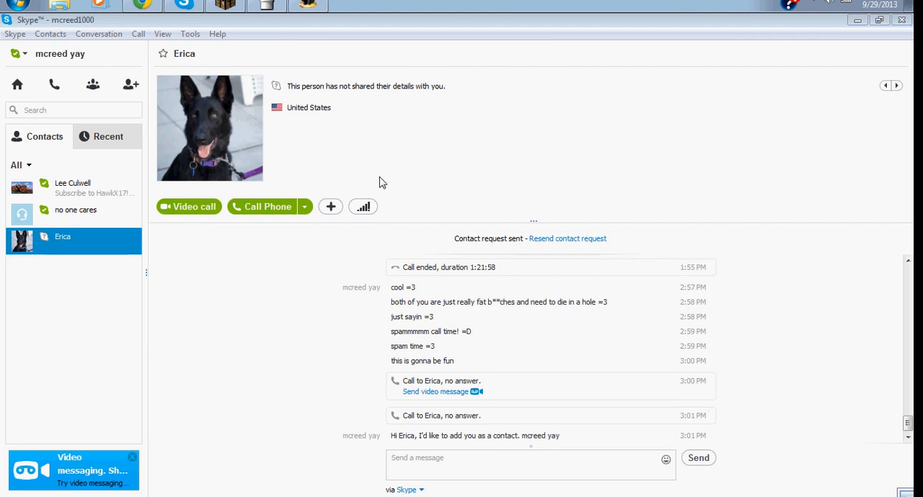
pyautogui.moveTo(219, 66)
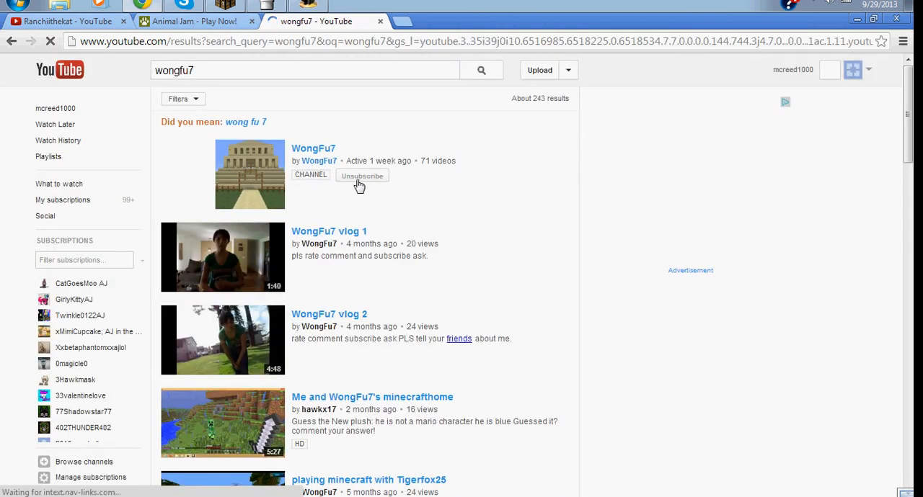
# Step: Unsubscribe from WongFu7, browse its uploaded videos, and return to Skype
pyautogui.click(362, 176)
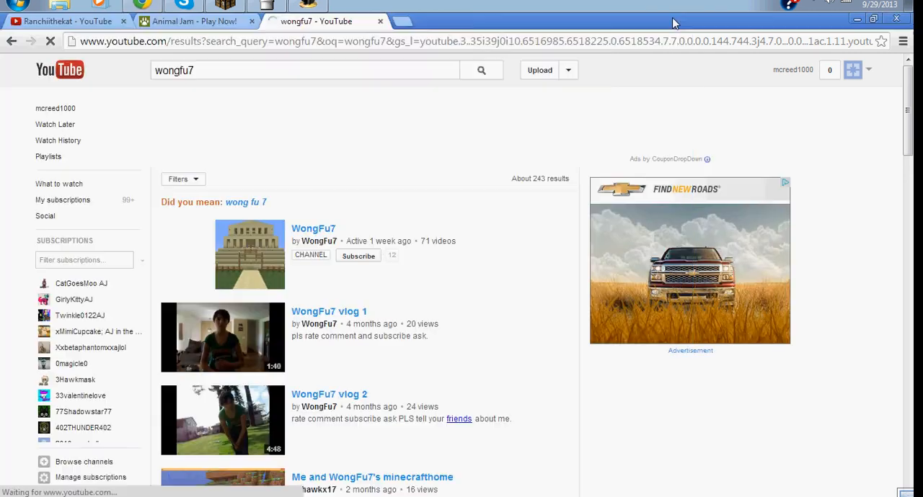
pyautogui.click(312, 227)
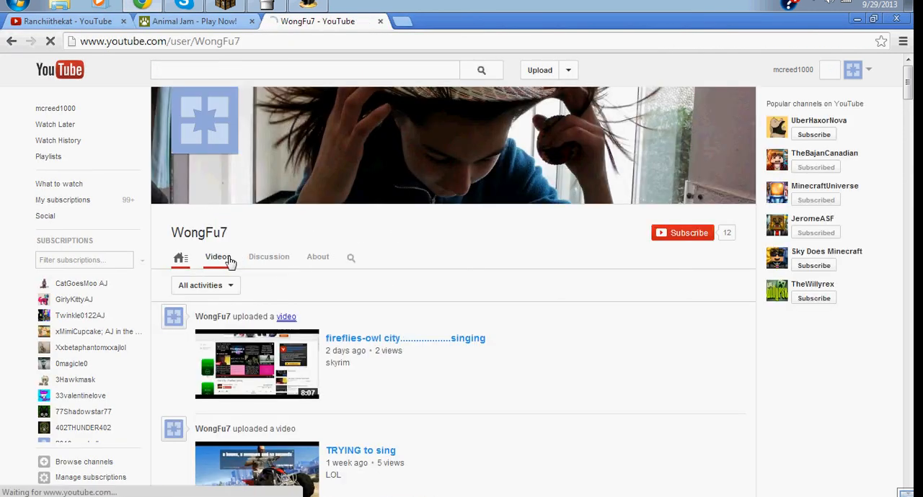
pyautogui.click(216, 257)
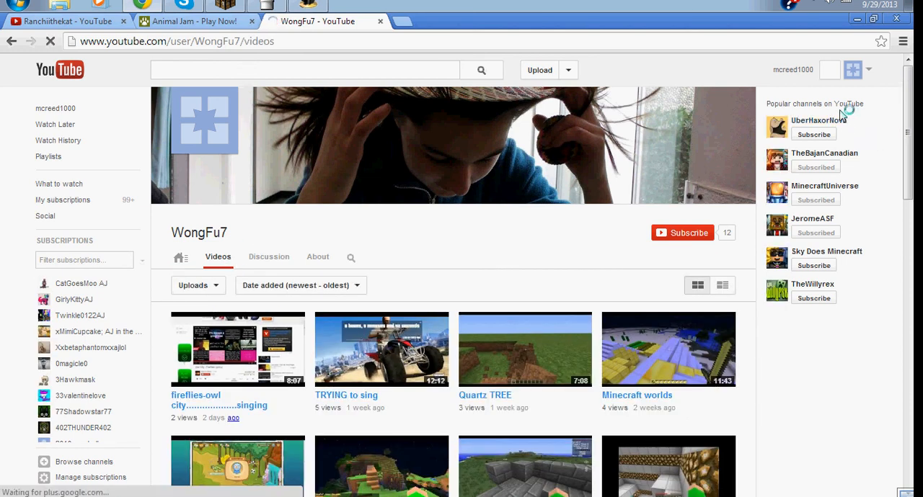
pyautogui.click(182, 6)
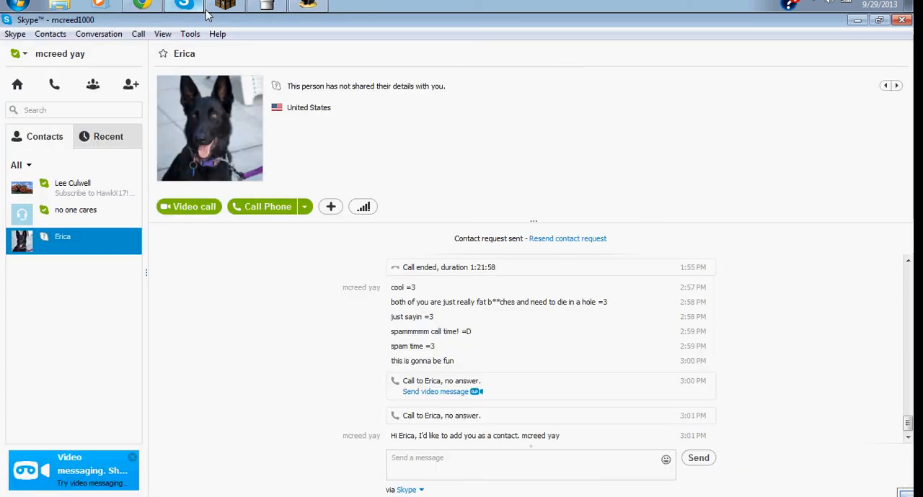
pyautogui.click(72, 188)
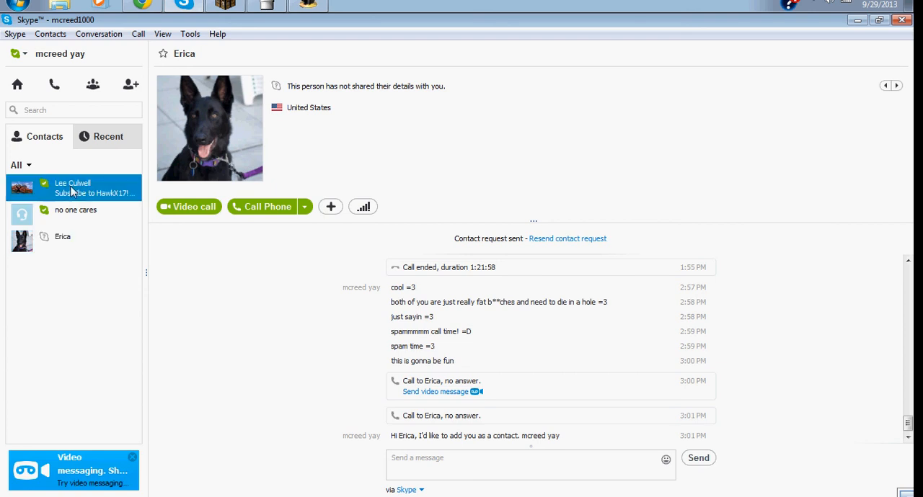
pyautogui.click(72, 187)
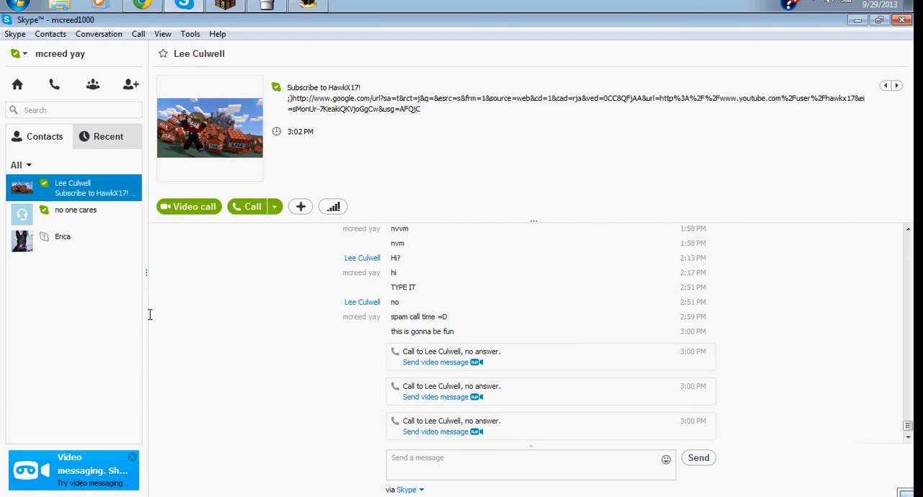
pyautogui.click(64, 236)
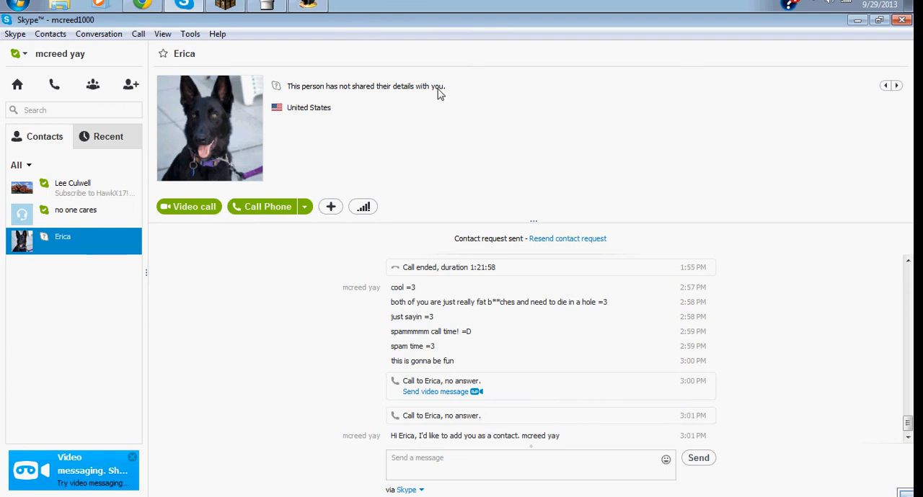